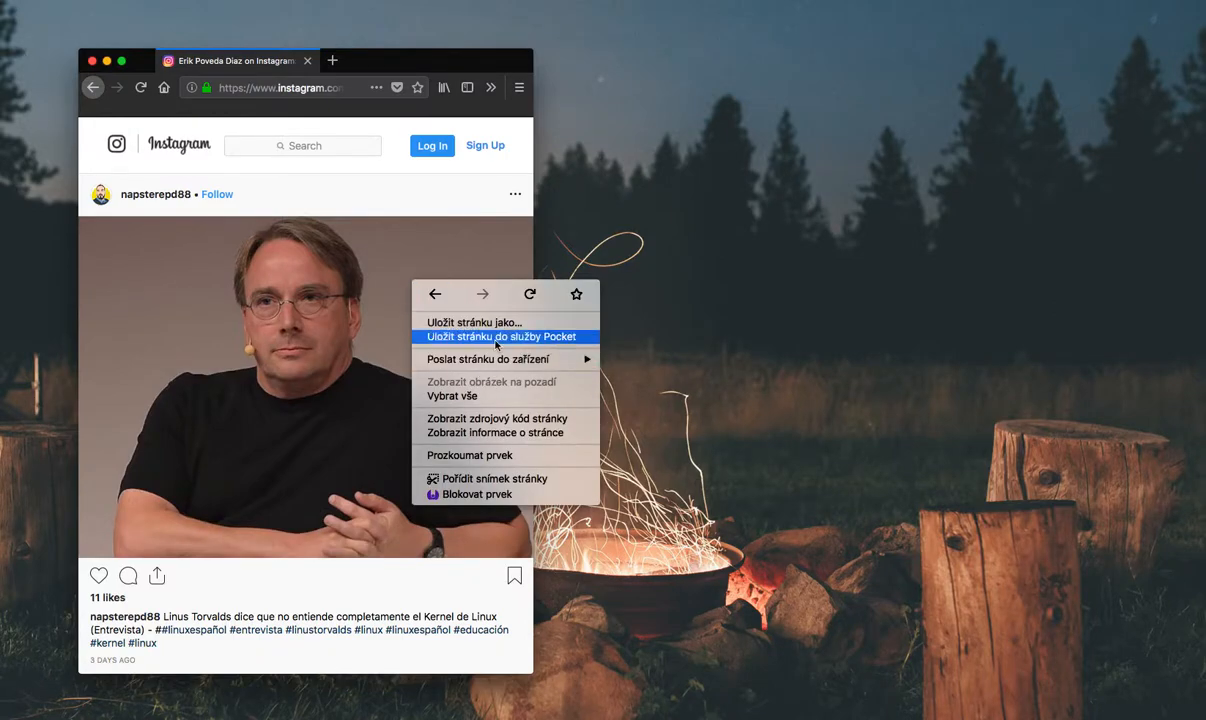
Inspect the Instagram post image's markup and expand down to the img element.
left_click(491, 336)
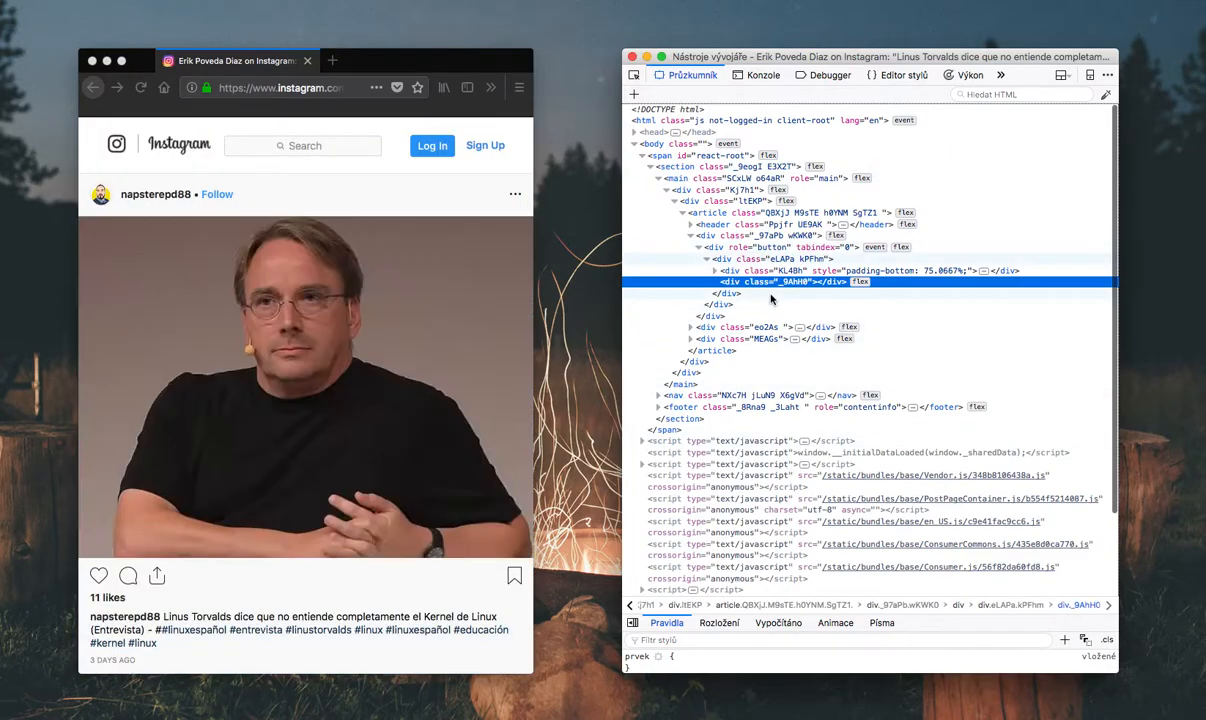
left_click(715, 270)
type("javascript:alert(1)")
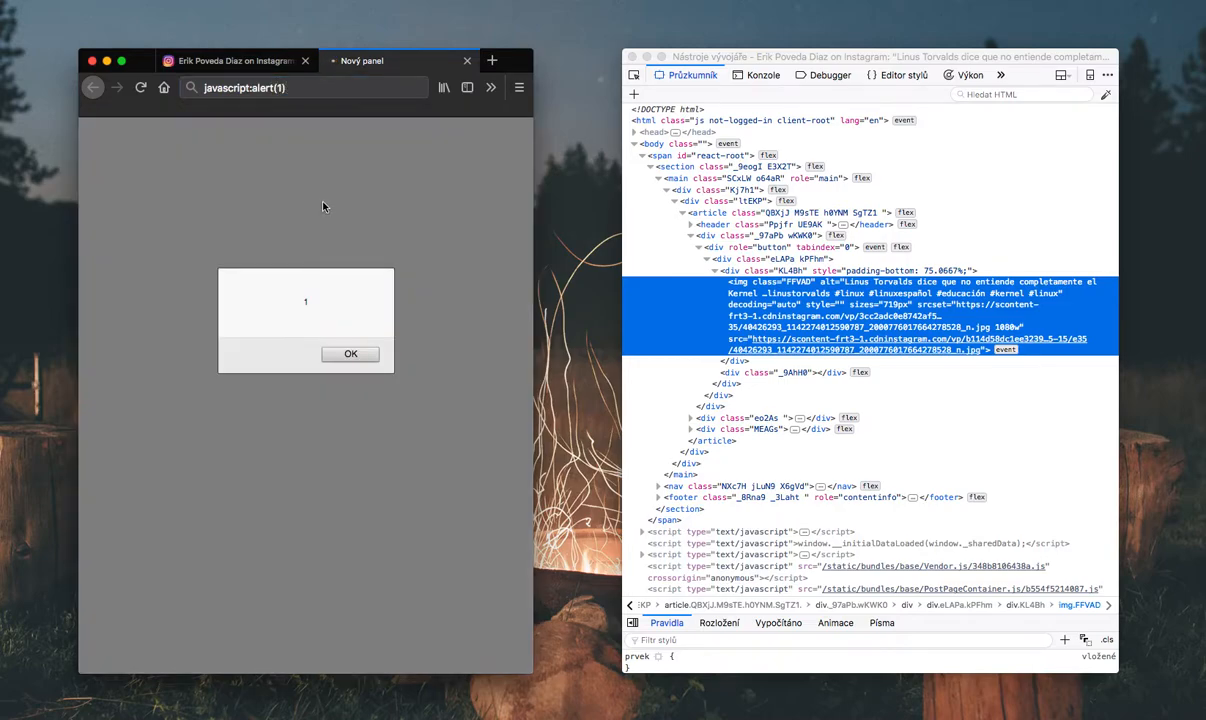
Dismiss the test alert reading 1.
left_click(350, 354)
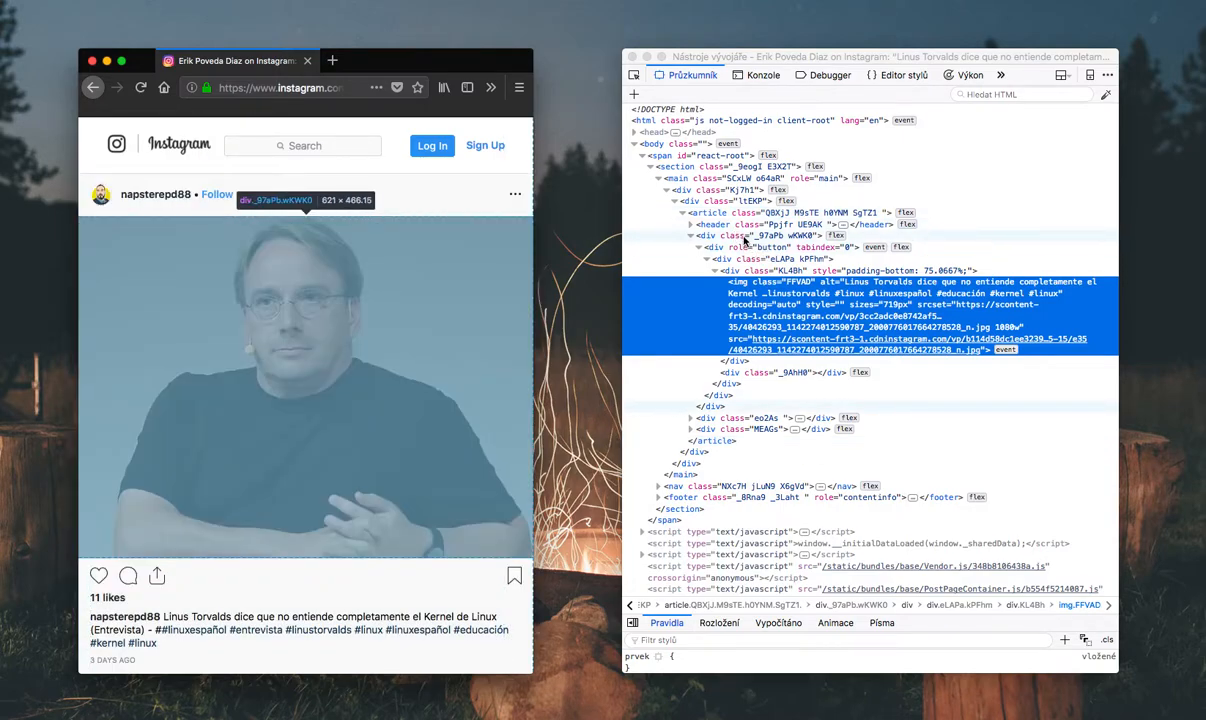
Switch the dev tools to the web console to query the article's divs.
left_click(760, 75)
type("document.querySelectorAll(\"article div[")
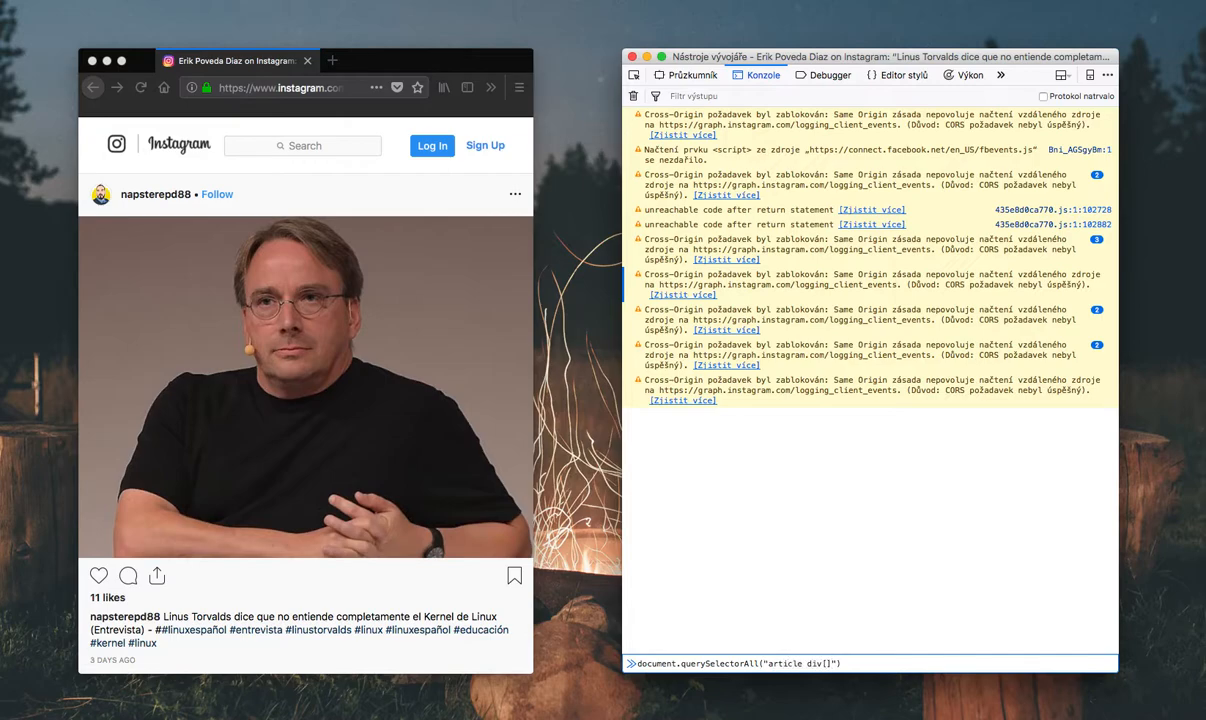
Count the article's role='button' divs and their images in the console, getting 2 each, then view the markup.
type("role=")
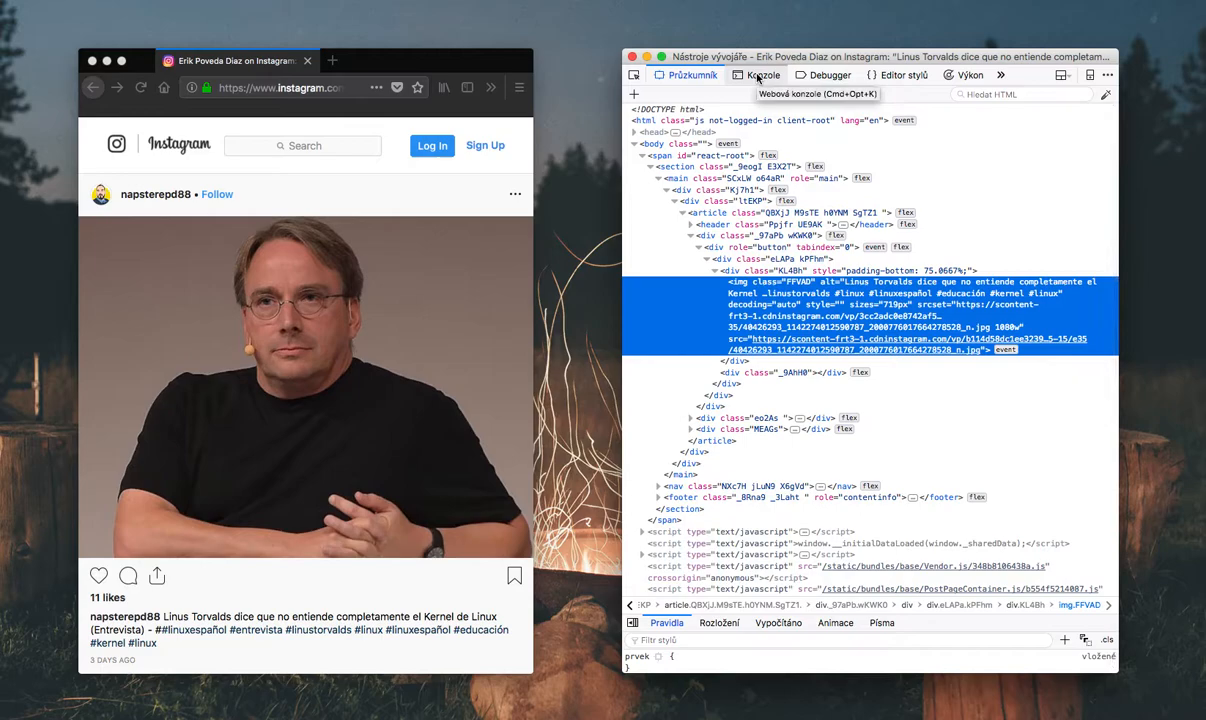
left_click(757, 75)
type("document.querySelectorAll(\"article div[role='button']\").leng")
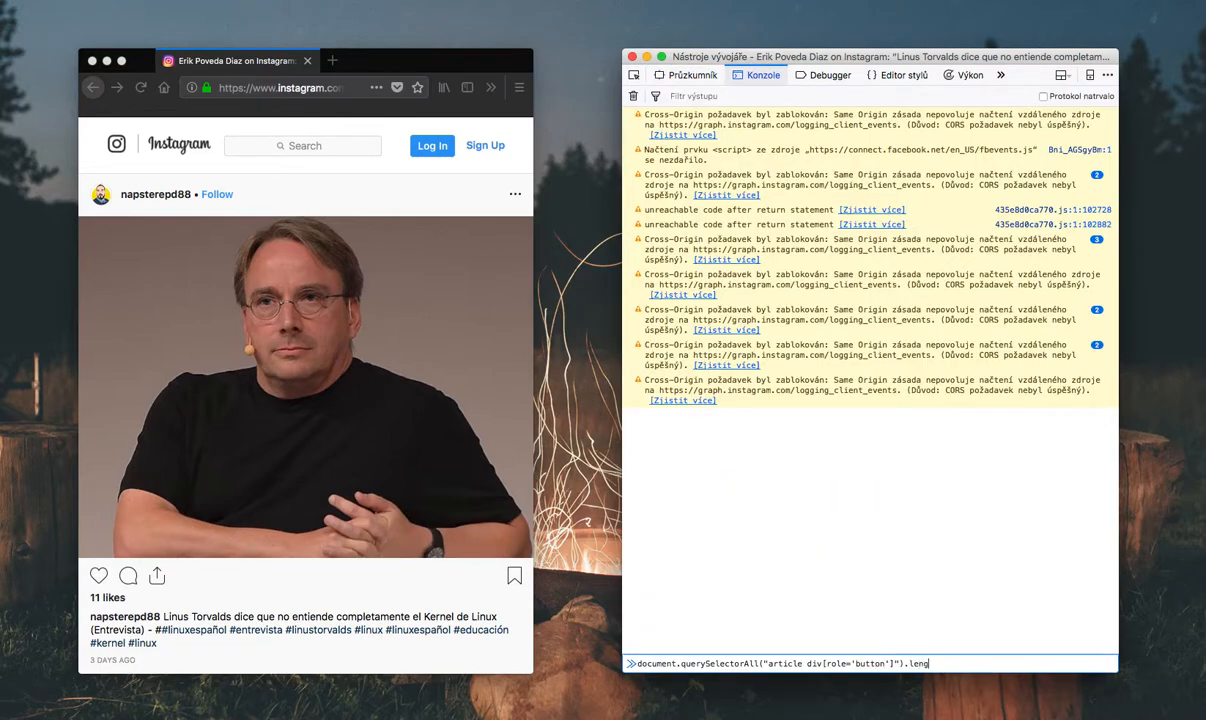
key("Enter")
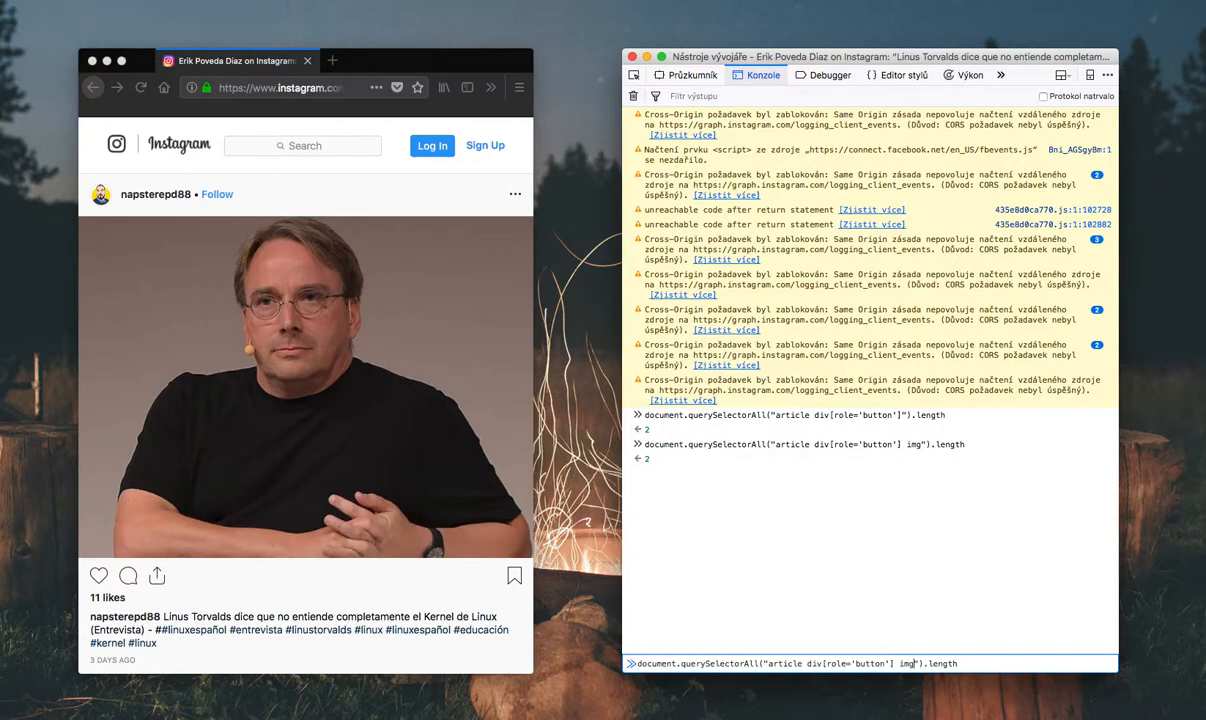
left_click(713, 75)
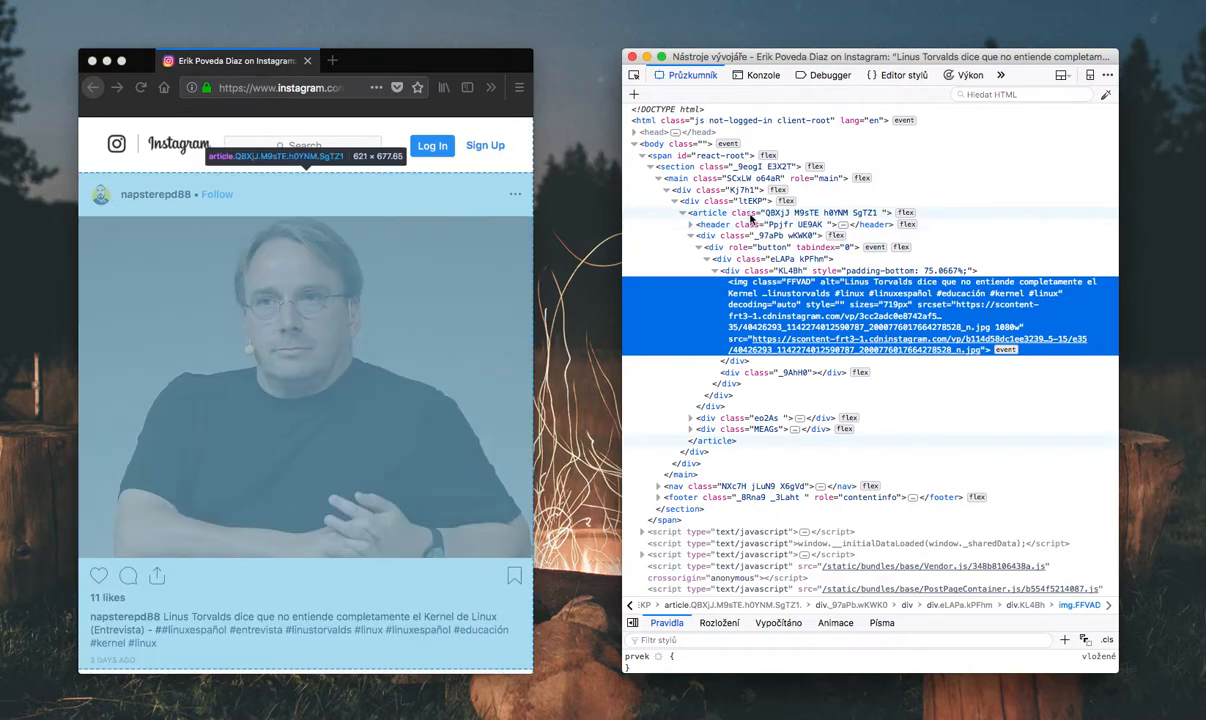
mouse_move(736, 281)
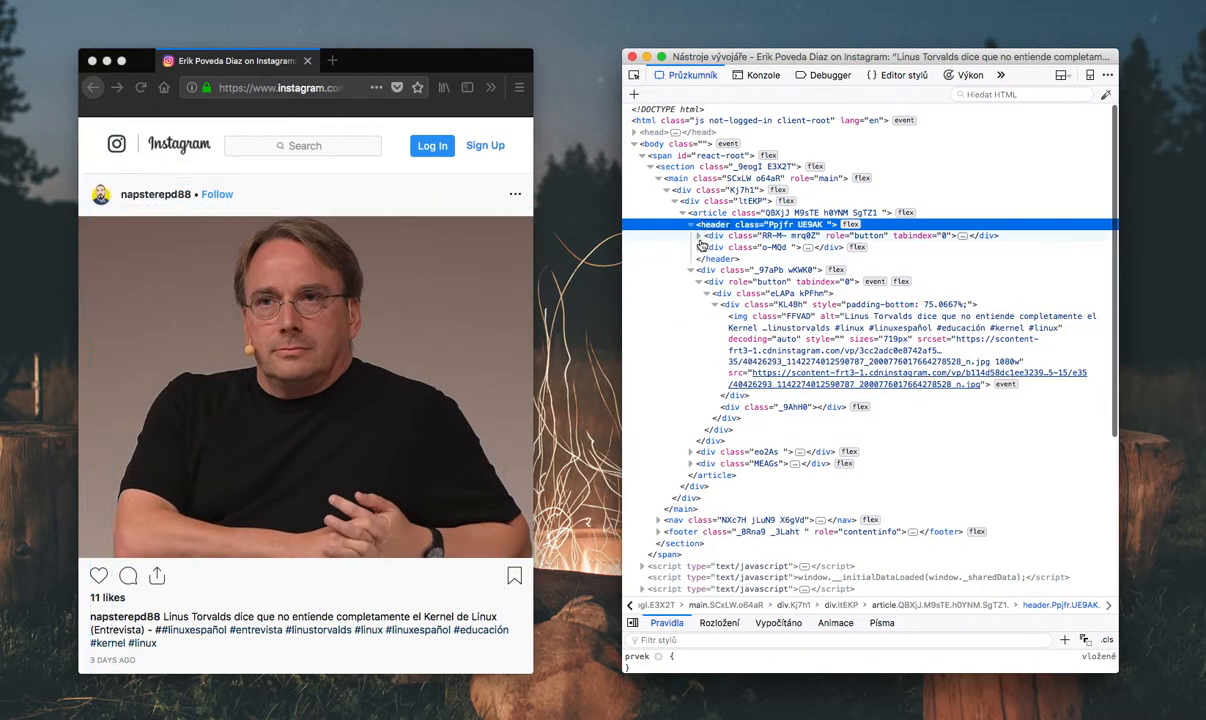
Expand the post header to find the profile image, then return to the console for a div > img query.
left_click(685, 235)
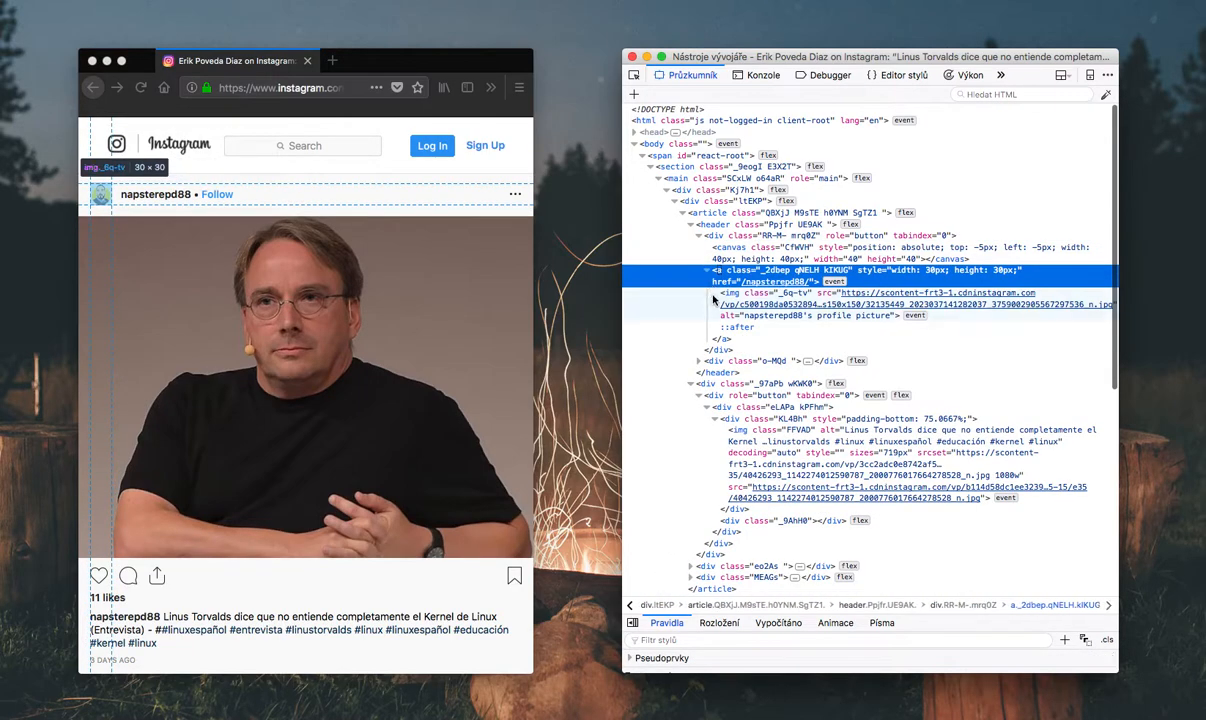
left_click(749, 75)
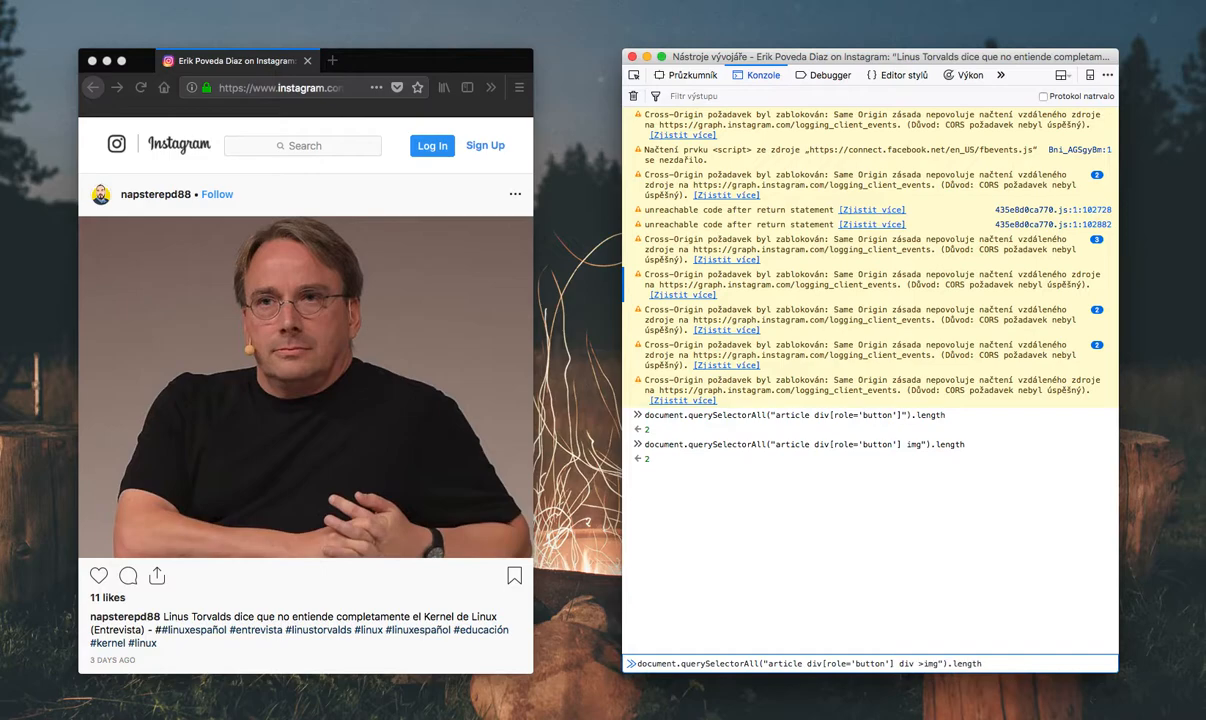
Count the direct-child images under the button divs and read the first image's src attribute.
key("Enter")
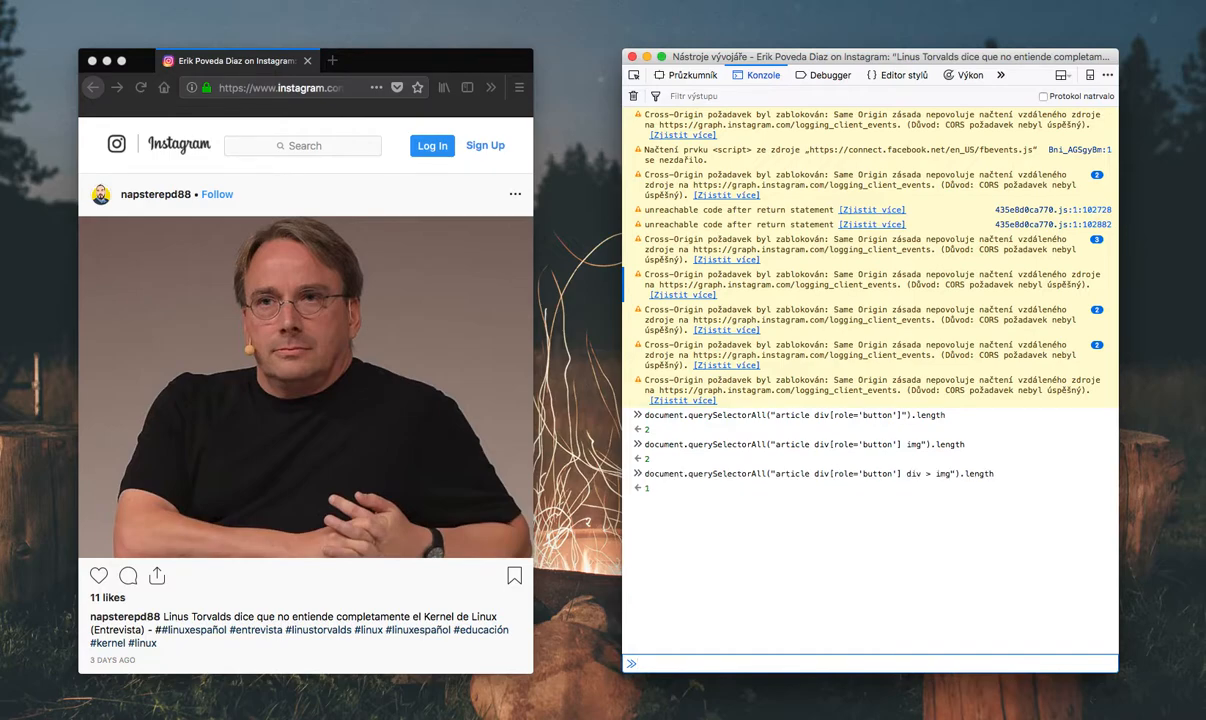
type("document.querySelectorAll(\"article div[role='button'] div > img\").leng")
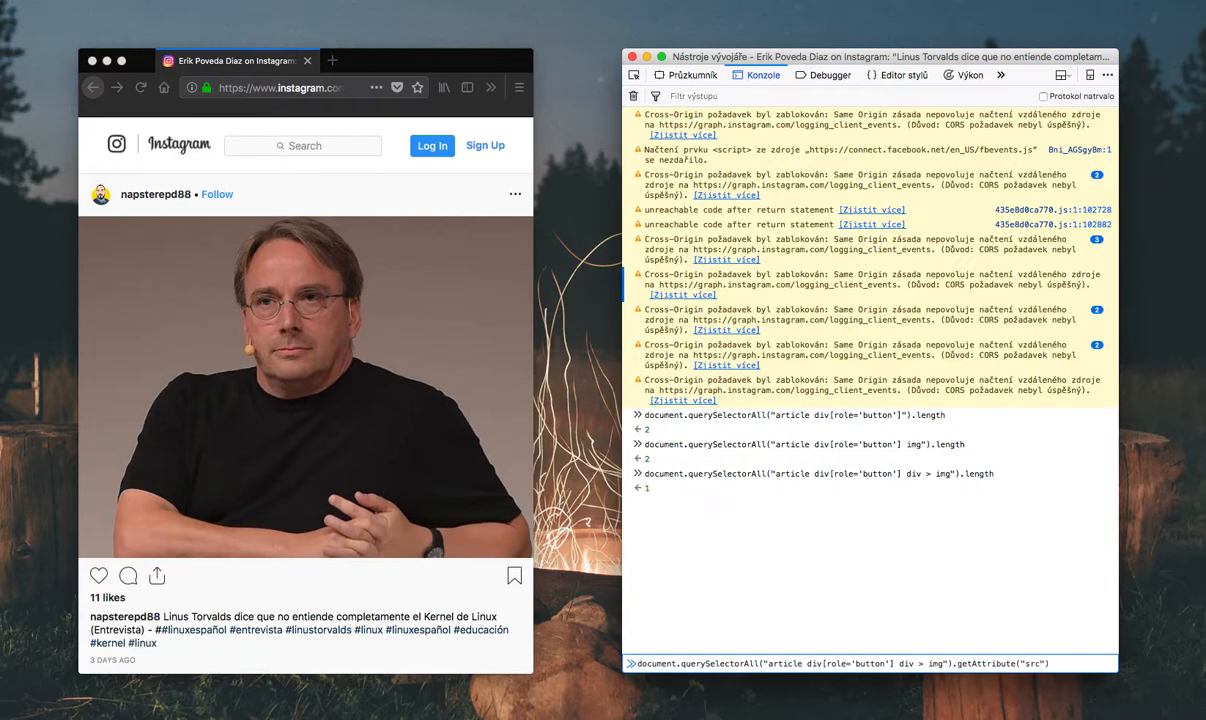
key("Enter")
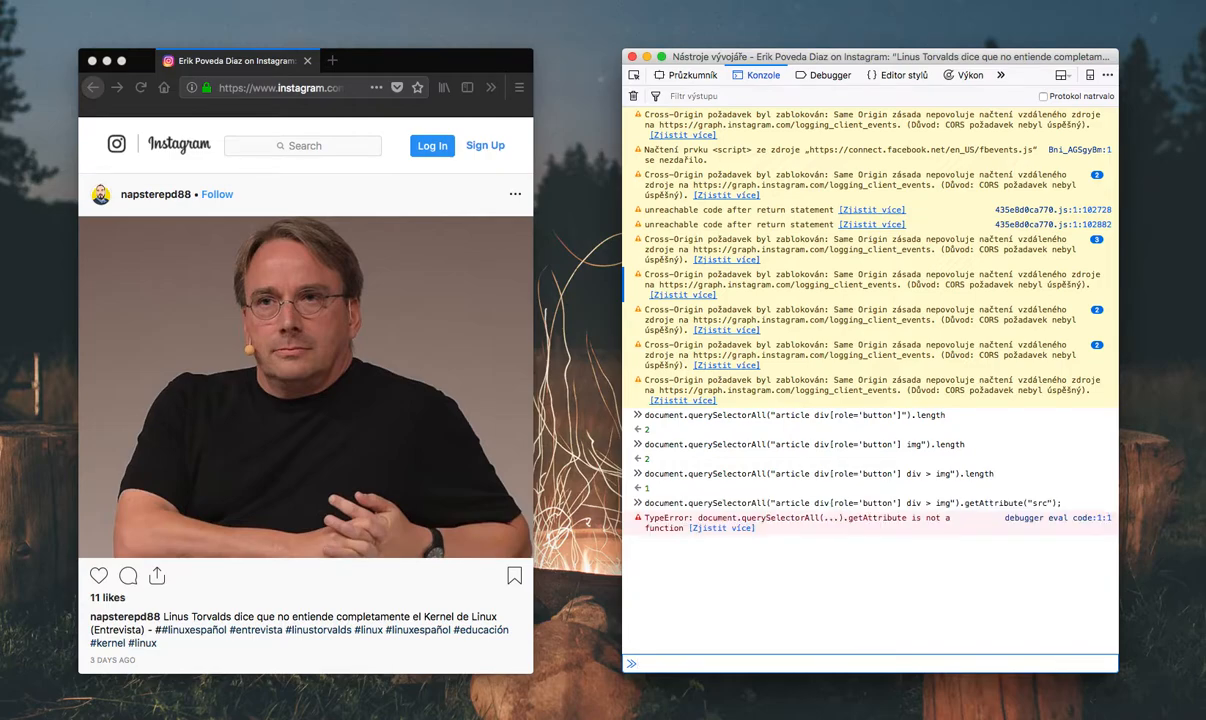
type("document.querySelectorAll(\"article div[role='button'] div > img\").getAttribute(\"src\");")
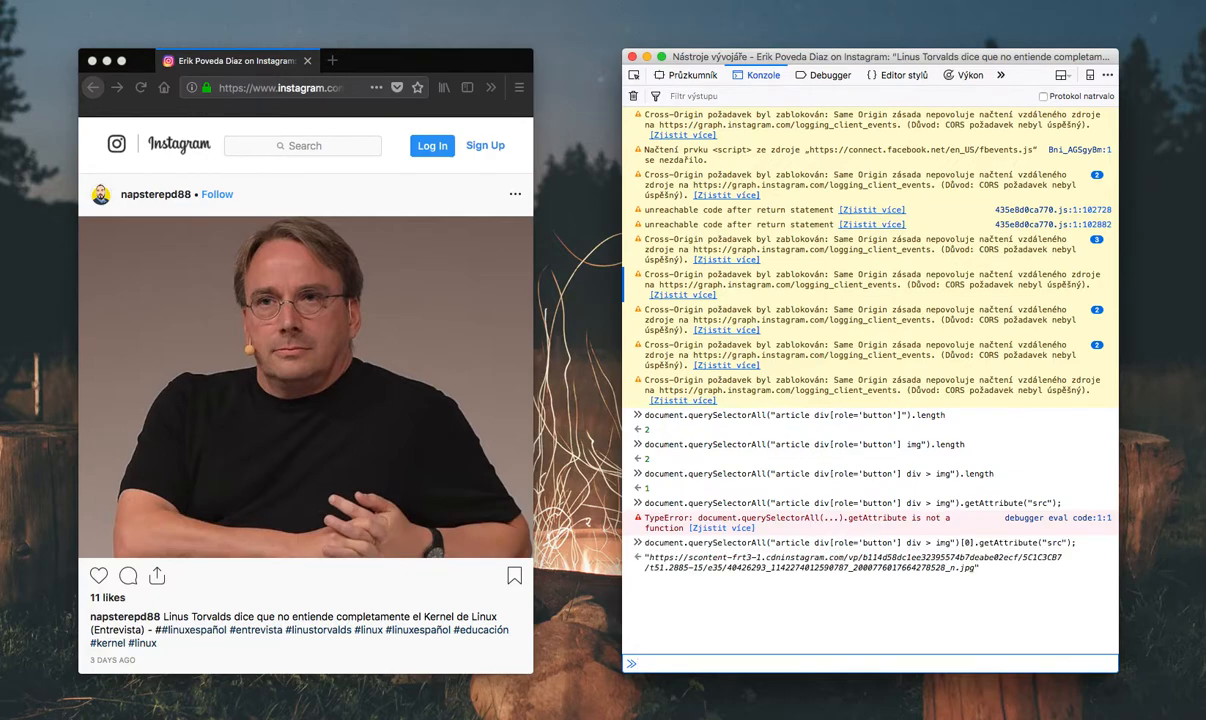
type("document.querySelectorAll(\"article div[role='button'] div > img\")[0].getAttribute(\"src\");")
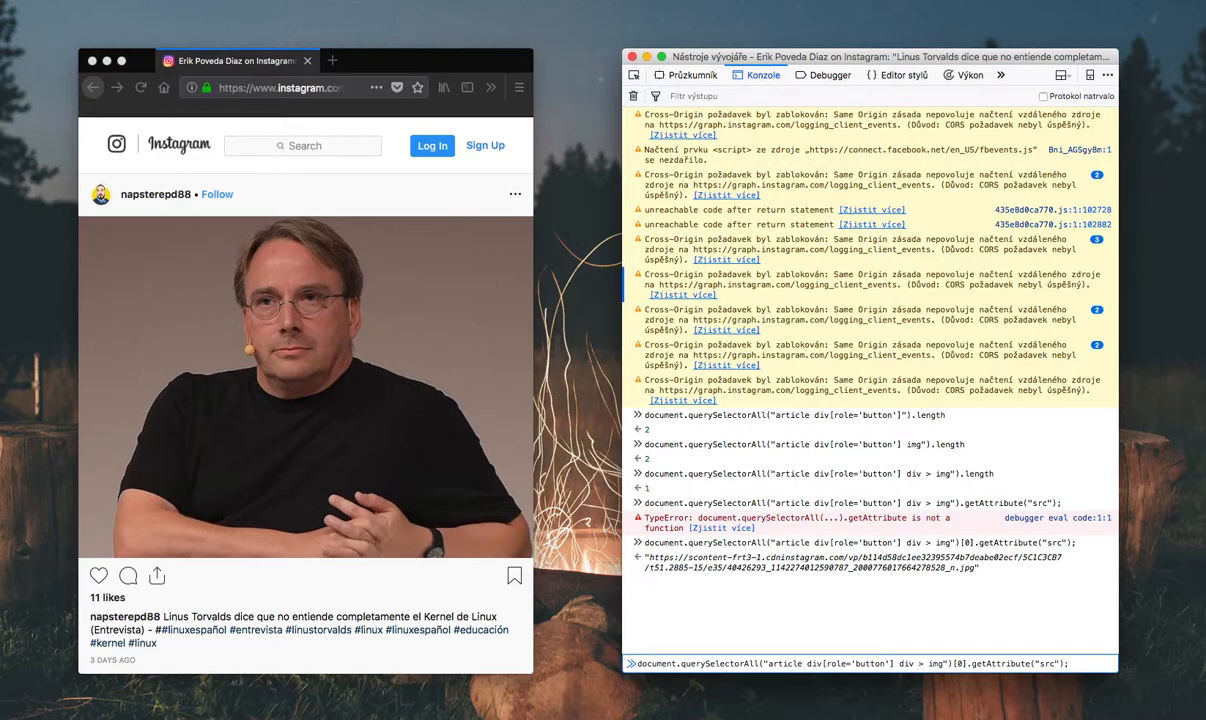
Run a script setting the tab's location to the image src, then return to the Instagram post.
type("var t=")
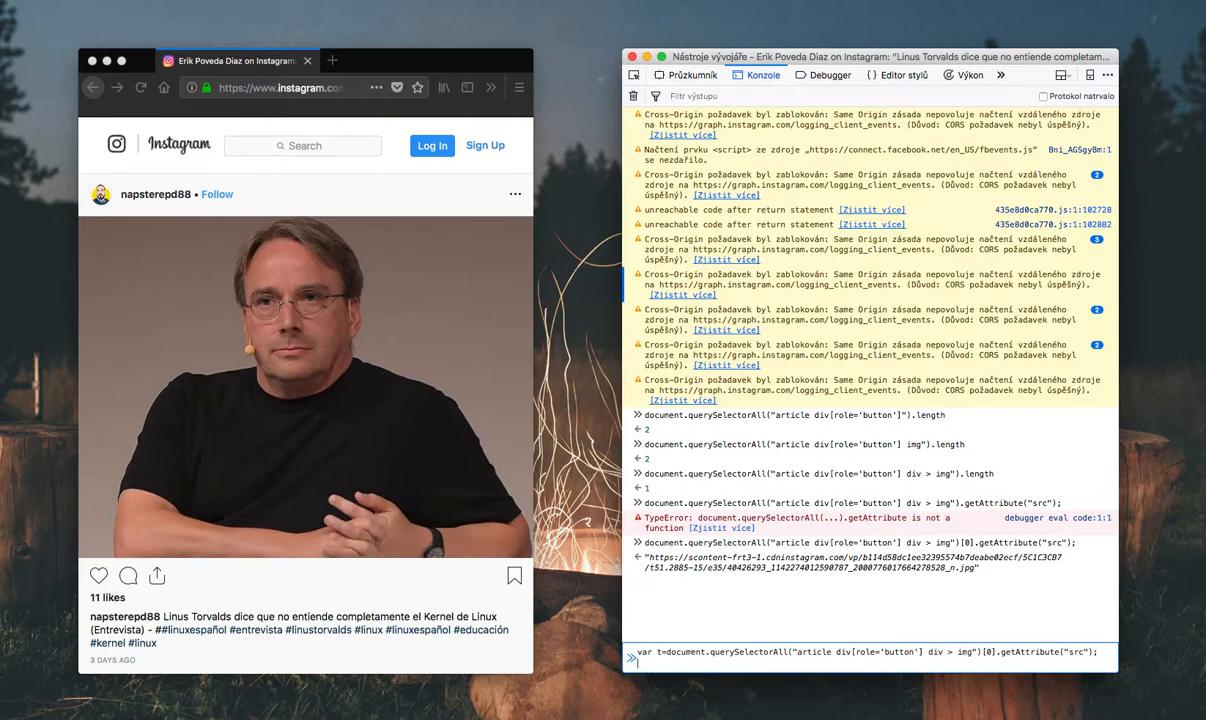
type("document.location.href=t;")
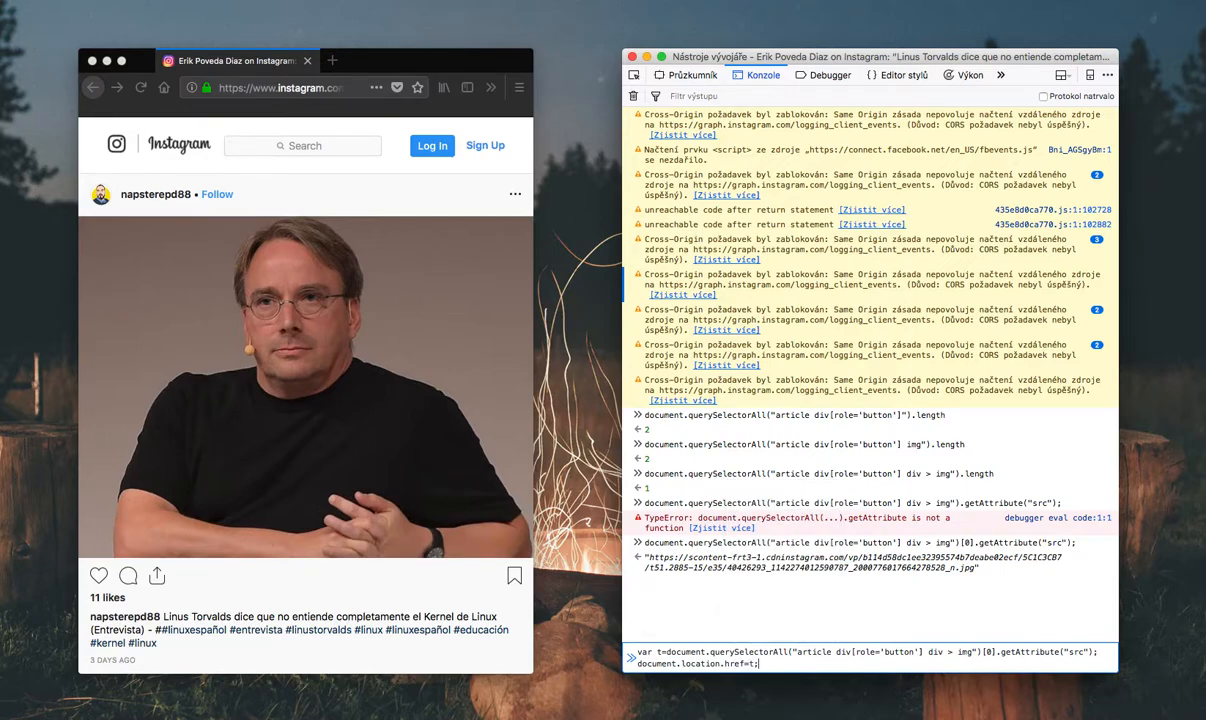
key("Enter")
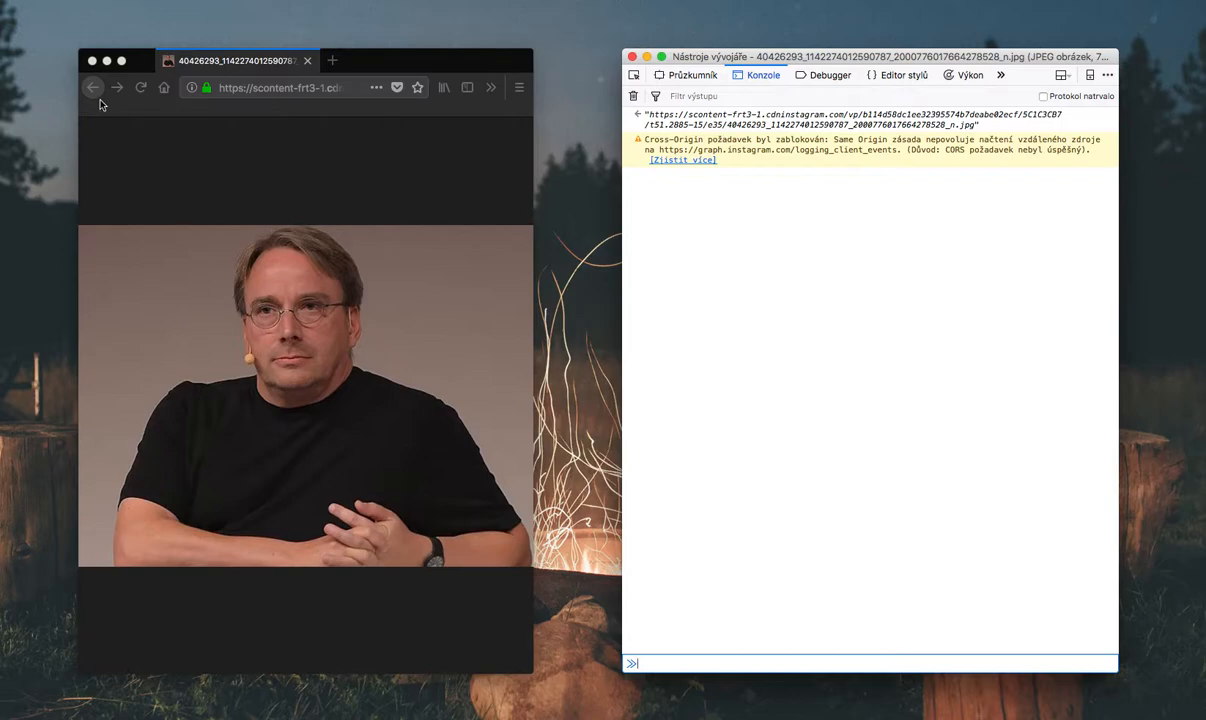
left_click(94, 87)
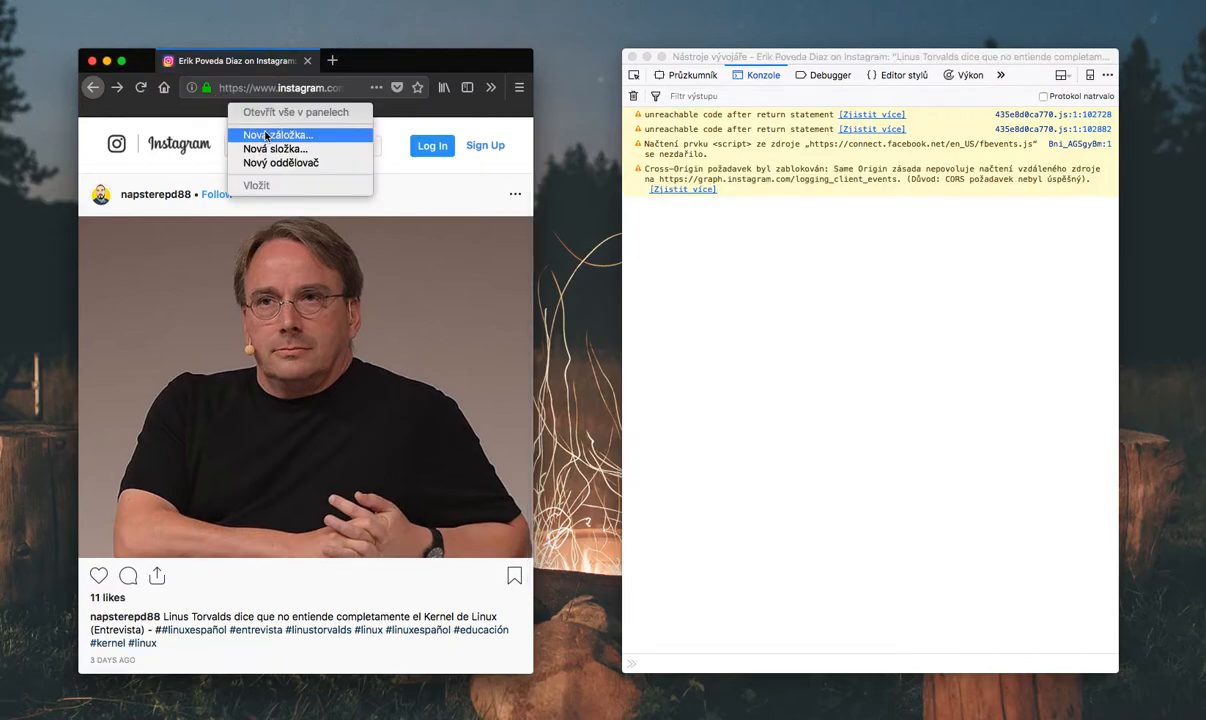
Add a 'meme downloader' bookmark whose address is javascript: plus the image-opening script.
left_click(285, 134)
type("meme downloader")
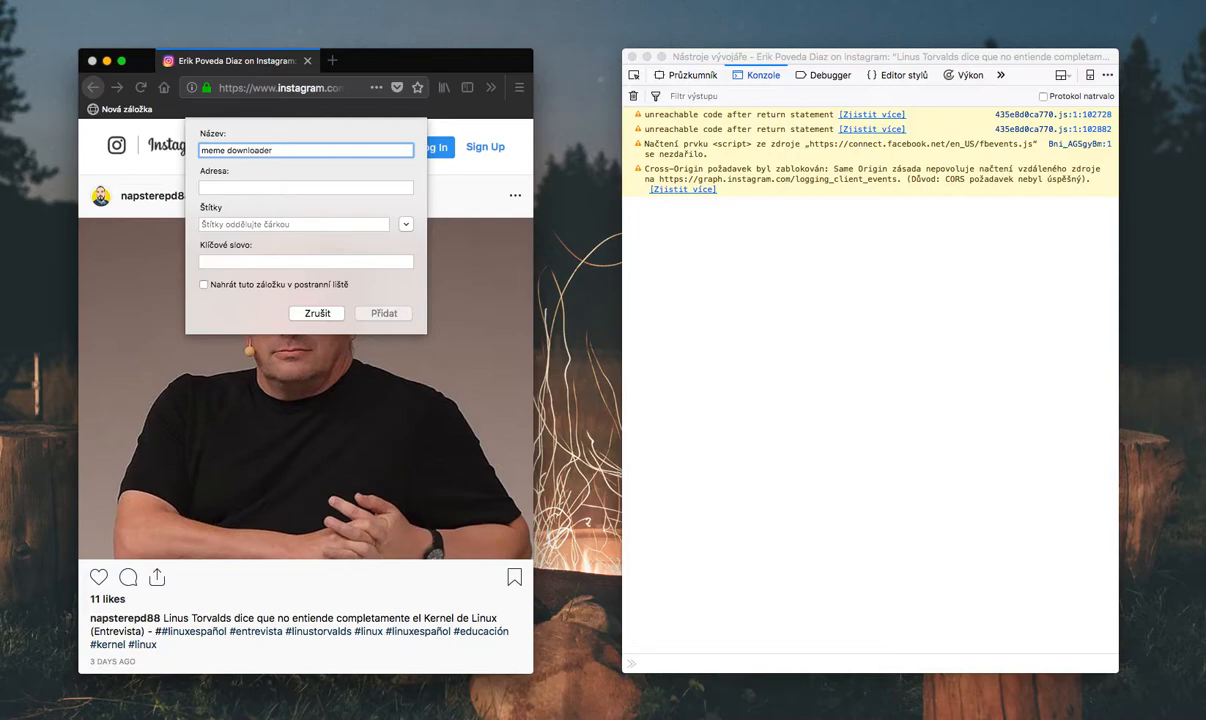
left_click(305, 188)
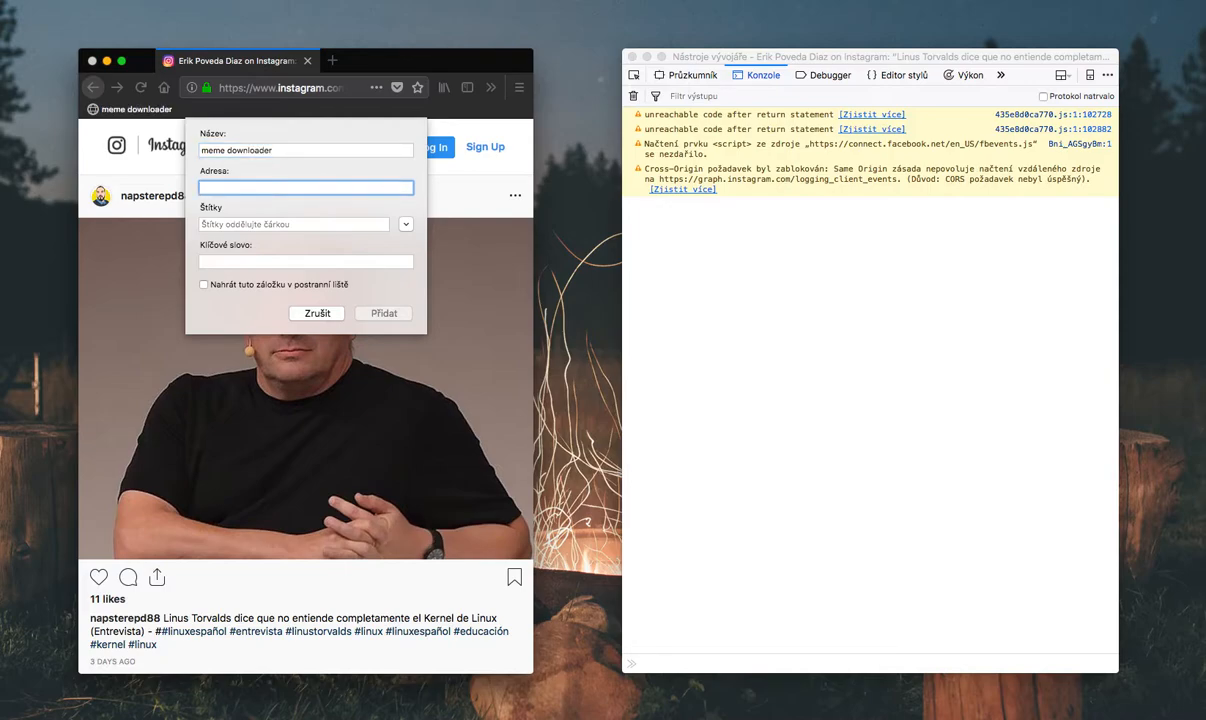
type("javascript:")
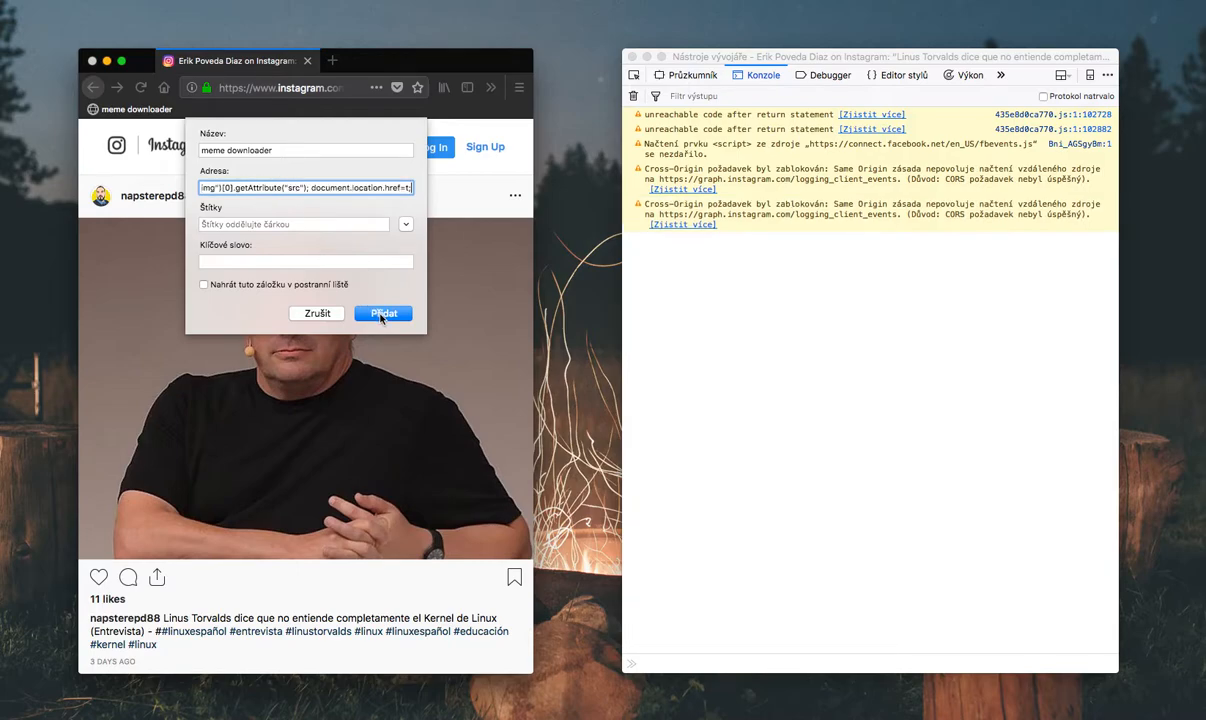
left_click(382, 313)
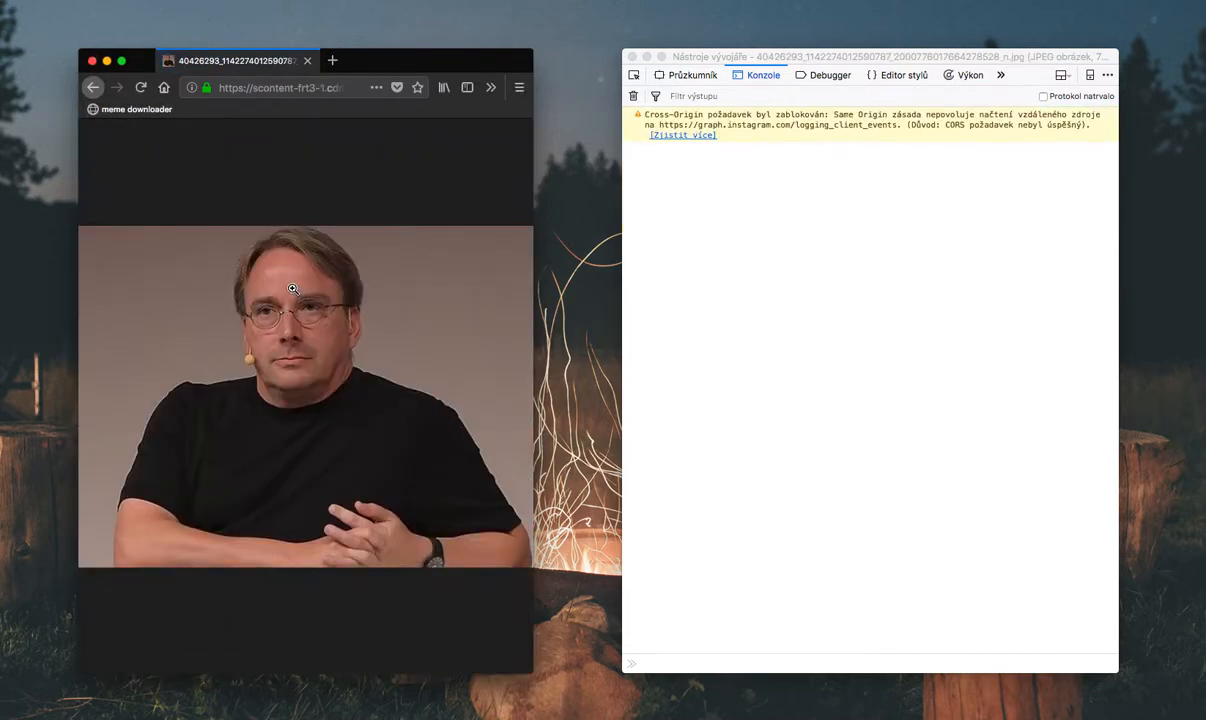
Go back to the Instagram post and close the developer tools window.
right_click(292, 289)
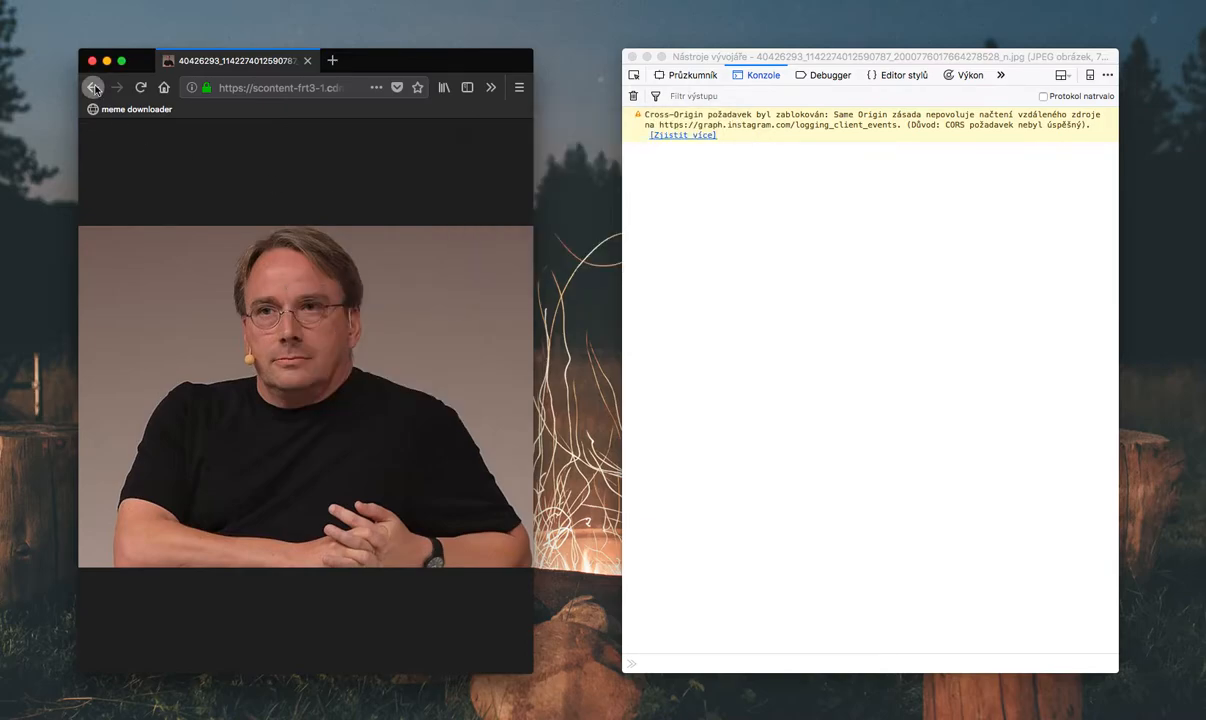
left_click(92, 87)
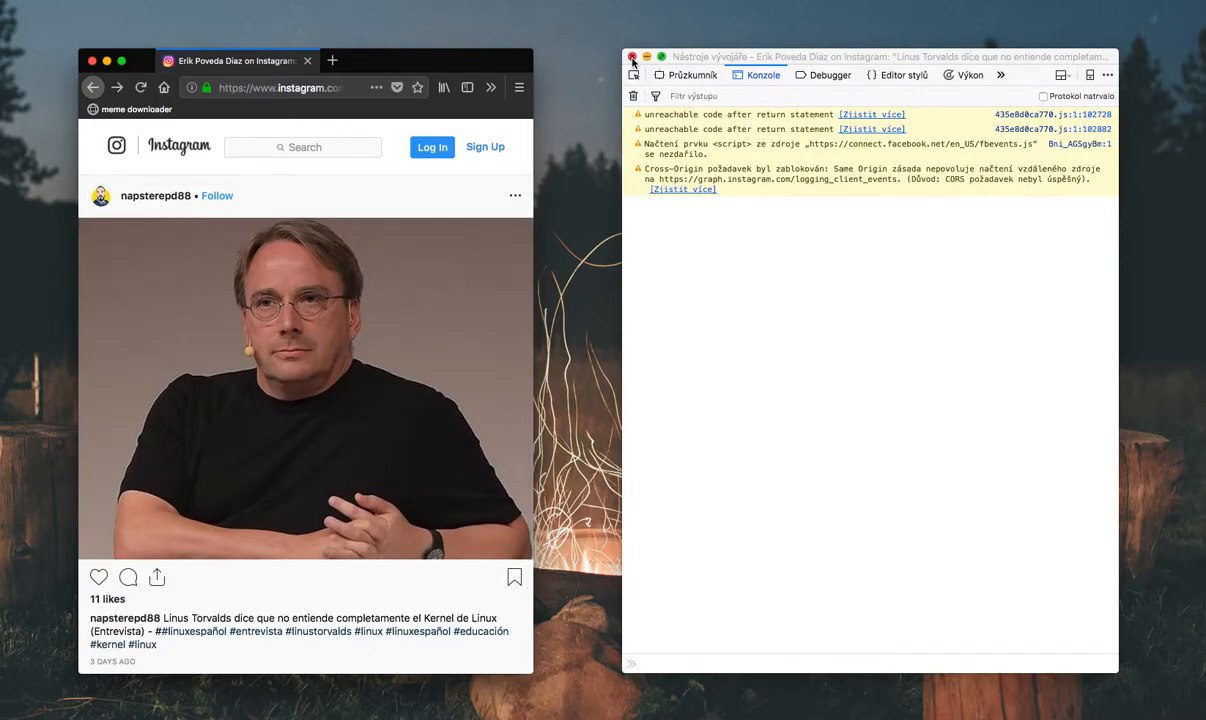
left_click(650, 59)
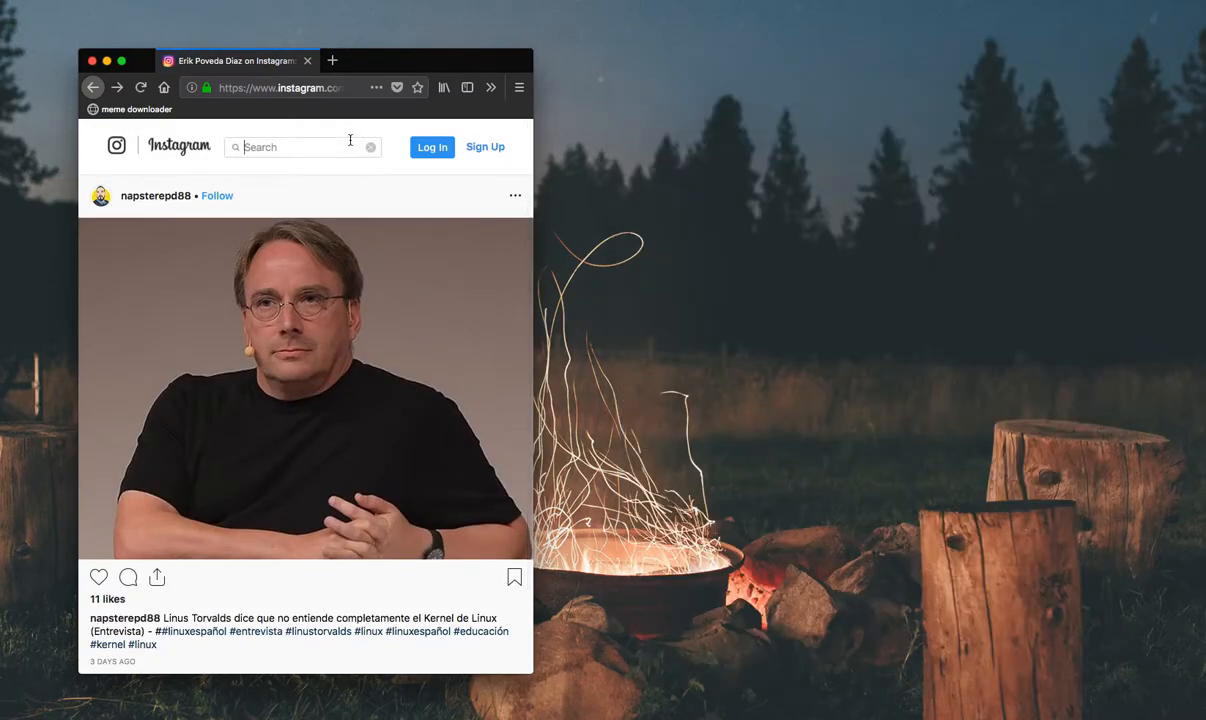
Search Instagram for 'potato', open the account's bulldog post, and run the meme downloader on it.
type("potato")
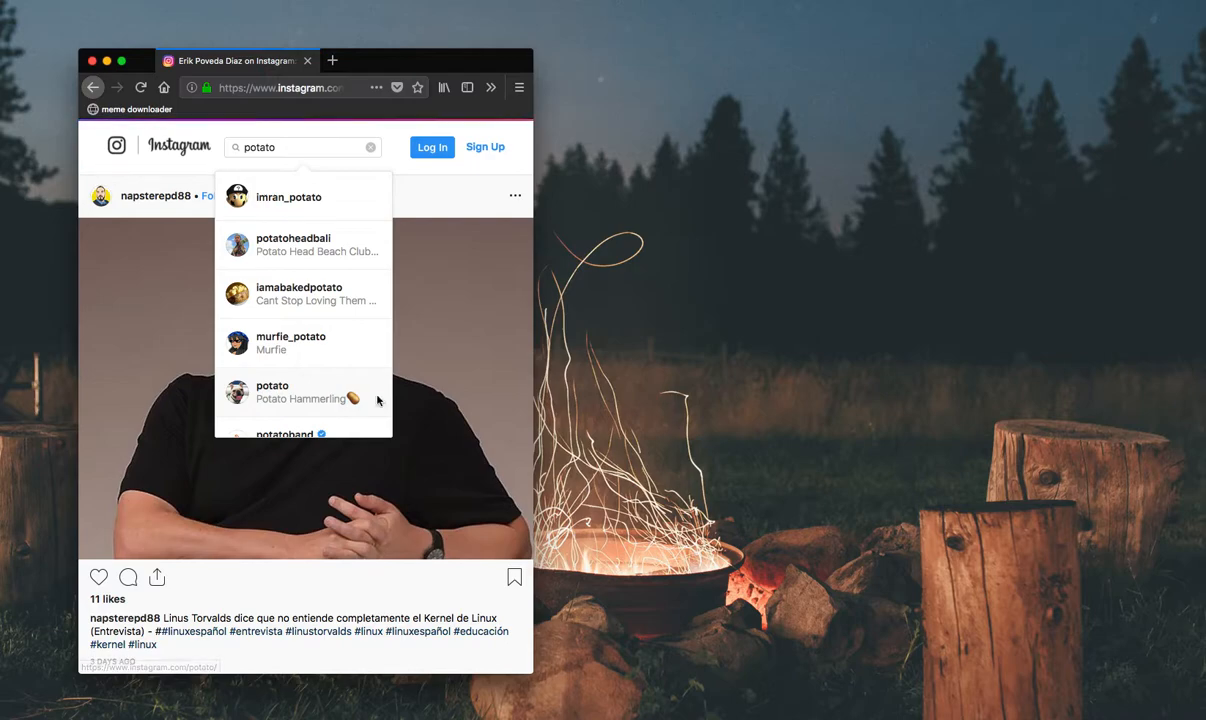
left_click(290, 392)
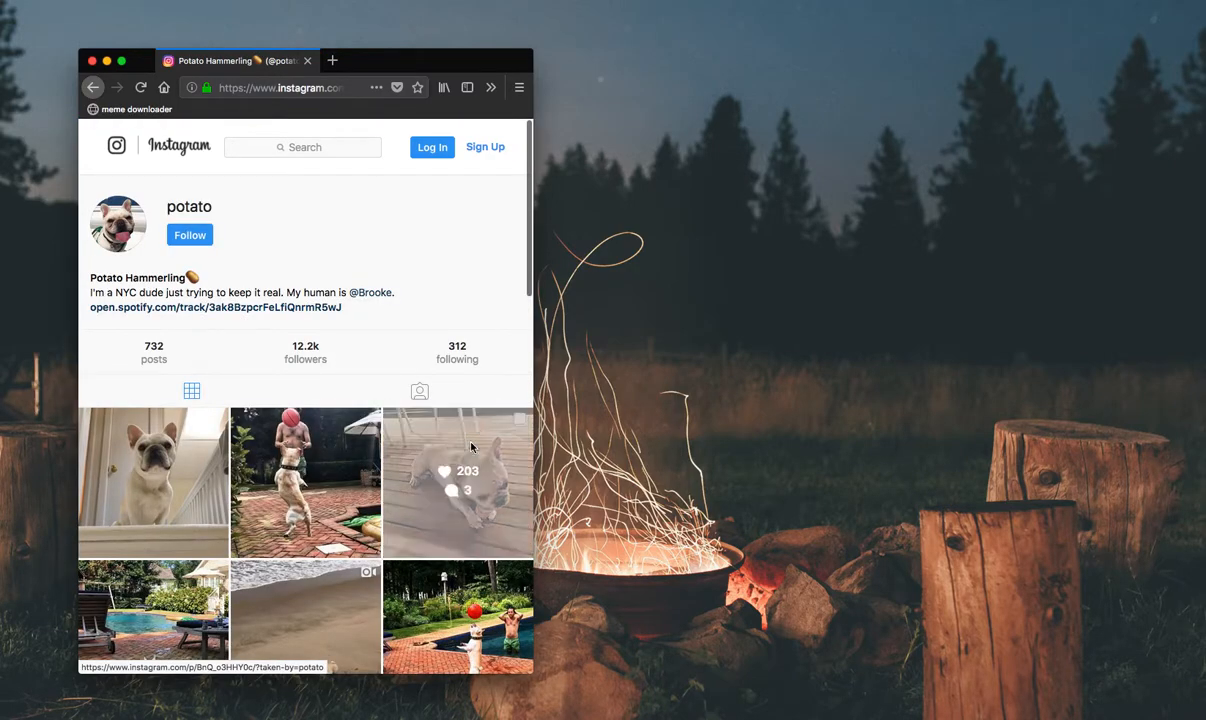
left_click(458, 493)
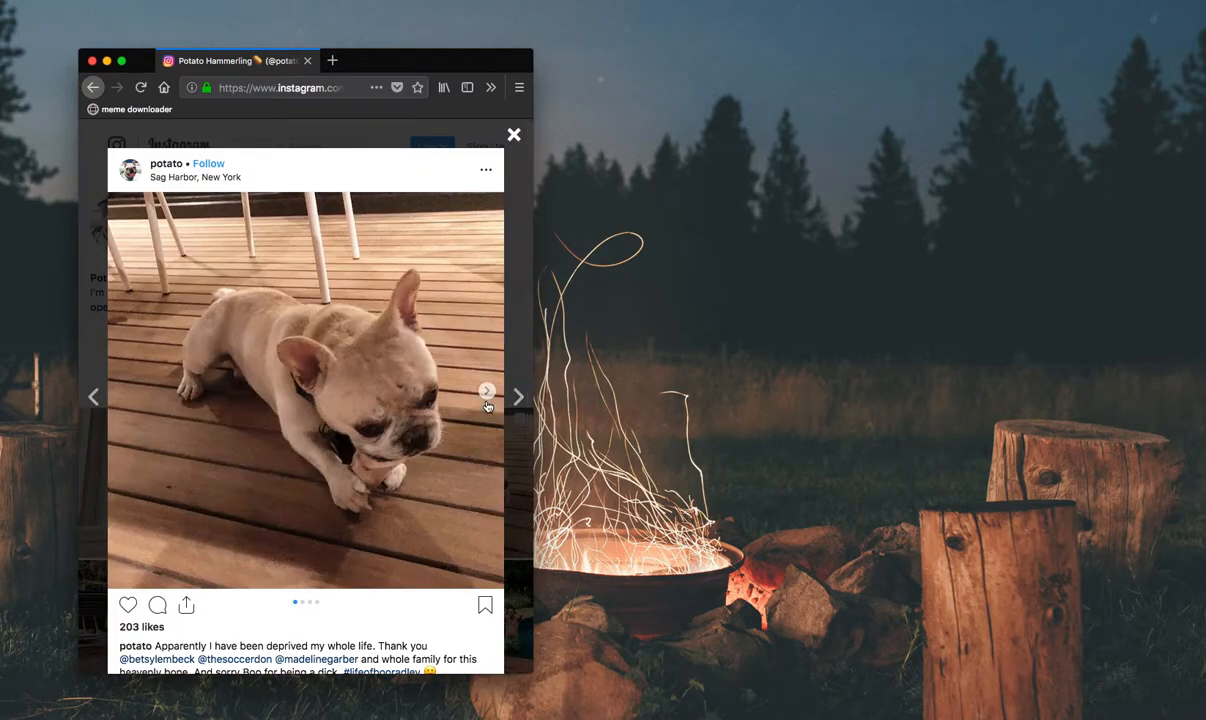
left_click(486, 390)
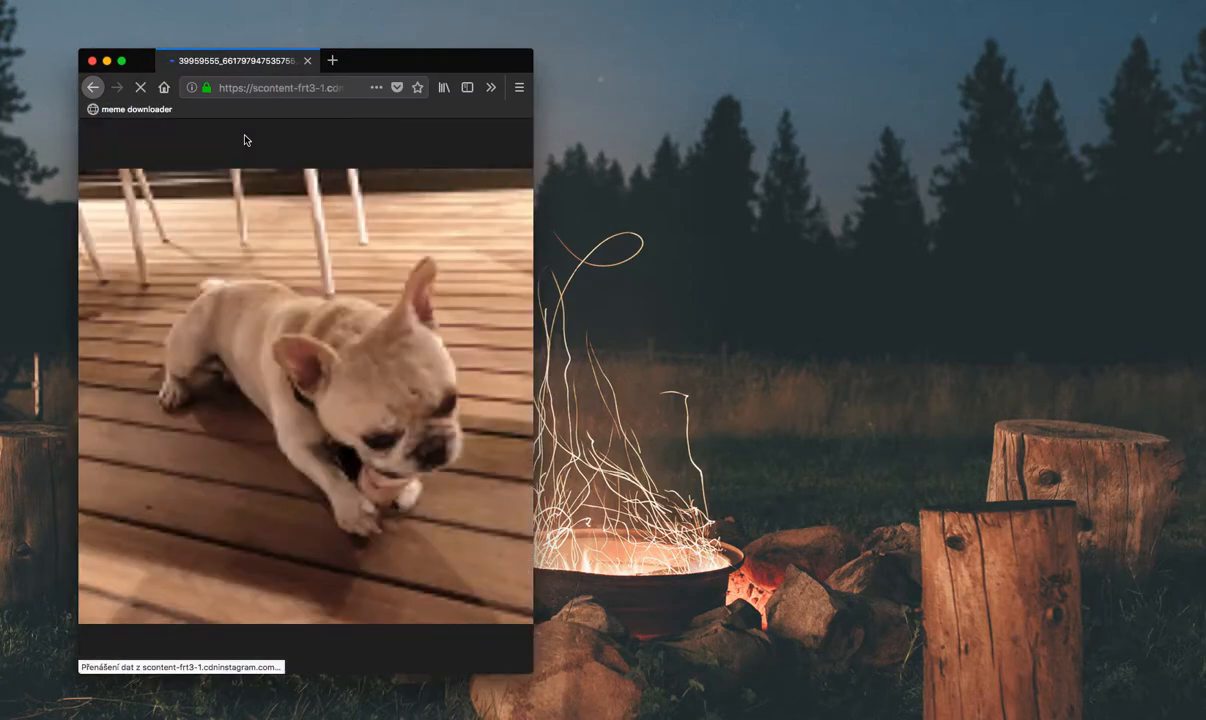
Save the raw bulldog image via Save Image As and browse the destination folders.
right_click(300, 400)
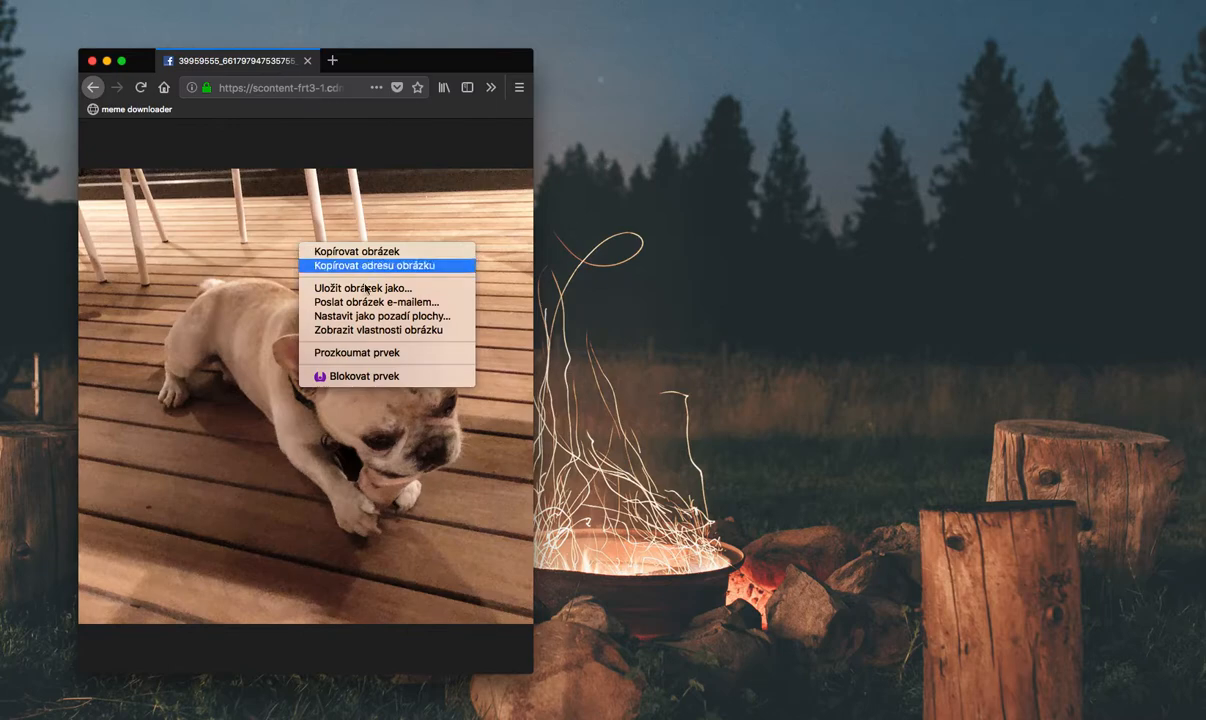
left_click(359, 287)
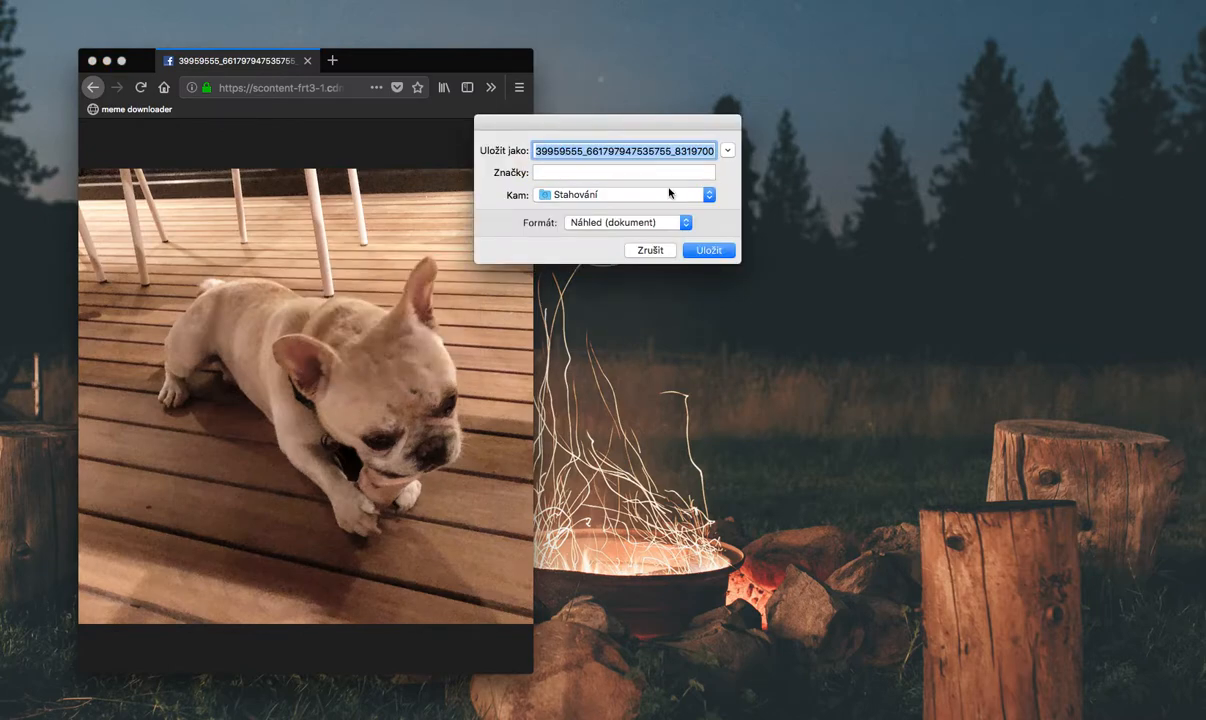
left_click(627, 194)
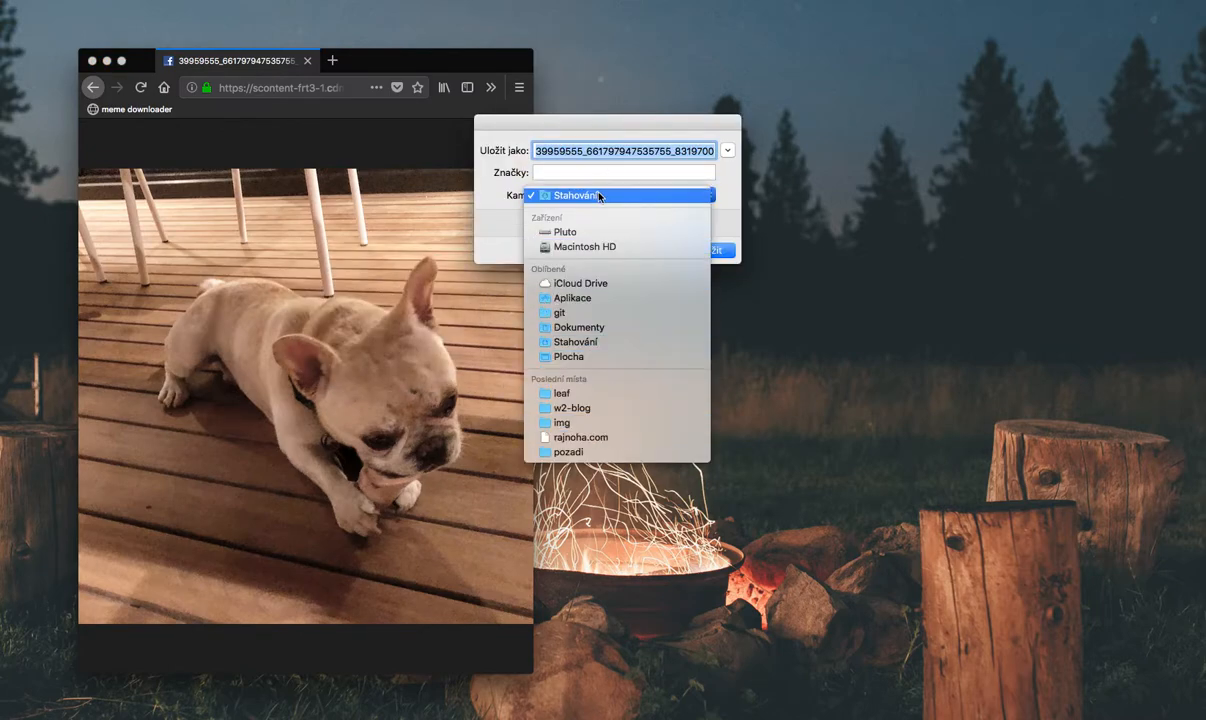